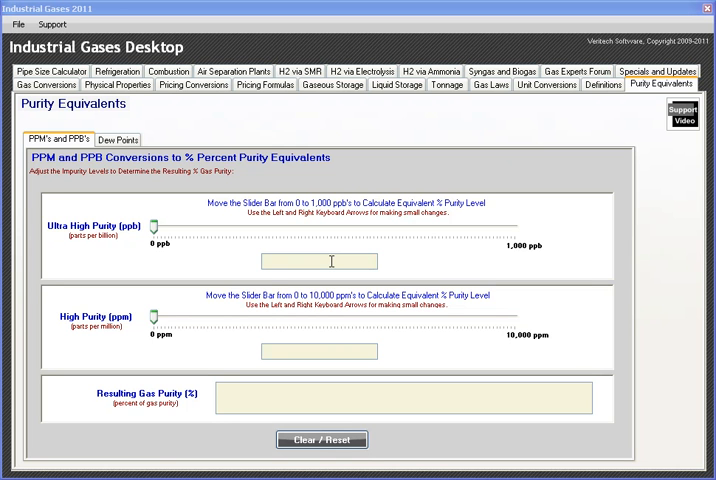
{"action": "mouse_move", "coordinate": [258, 394]}
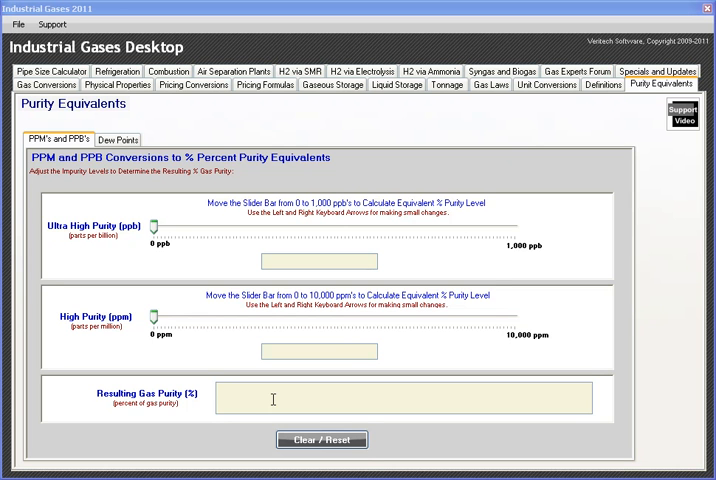
{"action": "mouse_move", "coordinate": [172, 238]}
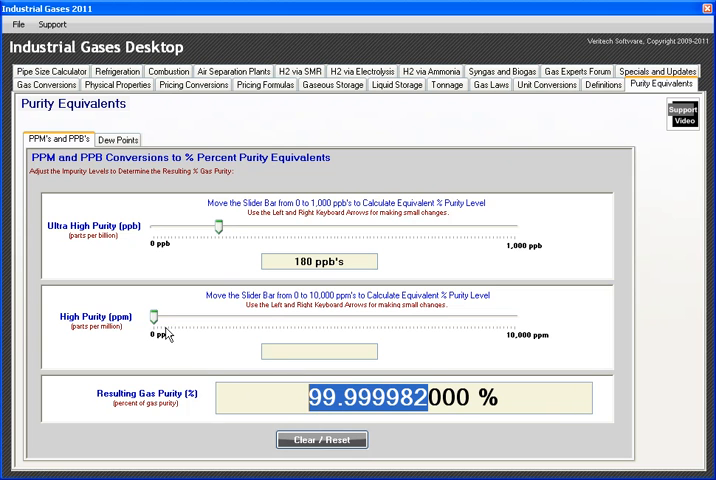
- Slide the High Purity impurity level up to 39 ppm, then down to 2 ppm
{"action": "left_click_drag", "start_coordinate": [152, 331], "coordinate": [168, 331]}
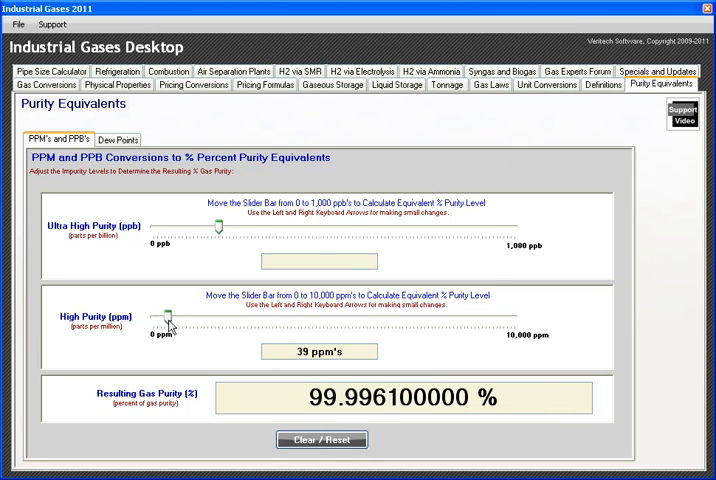
{"action": "left_click_drag", "start_coordinate": [168, 328], "coordinate": [203, 328]}
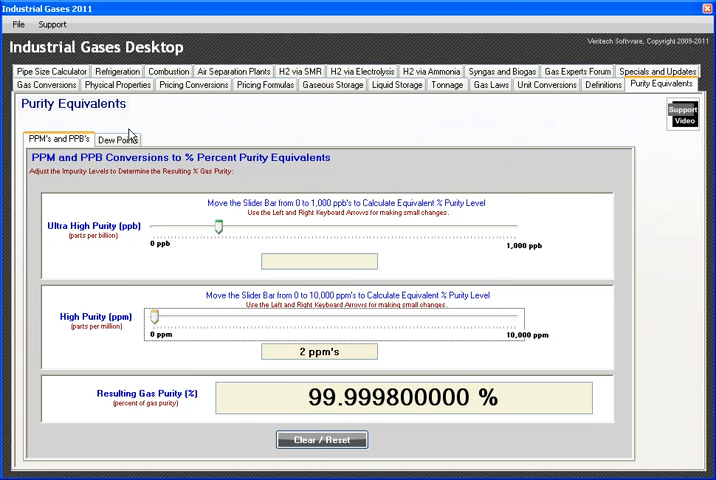
- Switch to the Dew Points sub-tab to display the Dew Point Table
{"action": "left_click", "coordinate": [117, 139]}
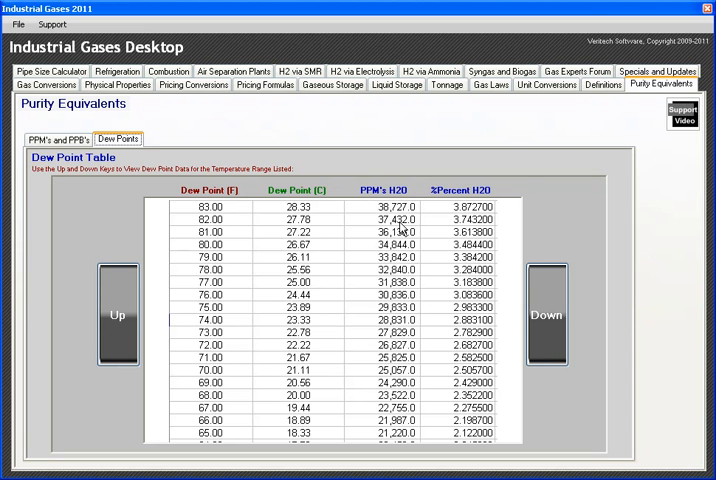
{"action": "mouse_move", "coordinate": [402, 211]}
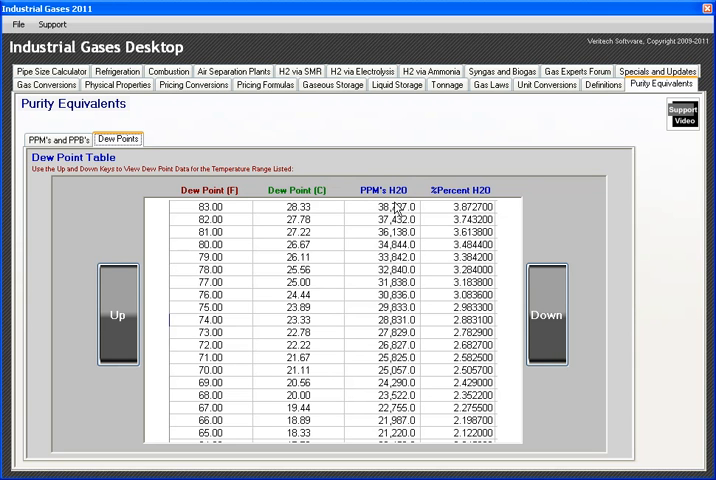
{"action": "mouse_move", "coordinate": [512, 235]}
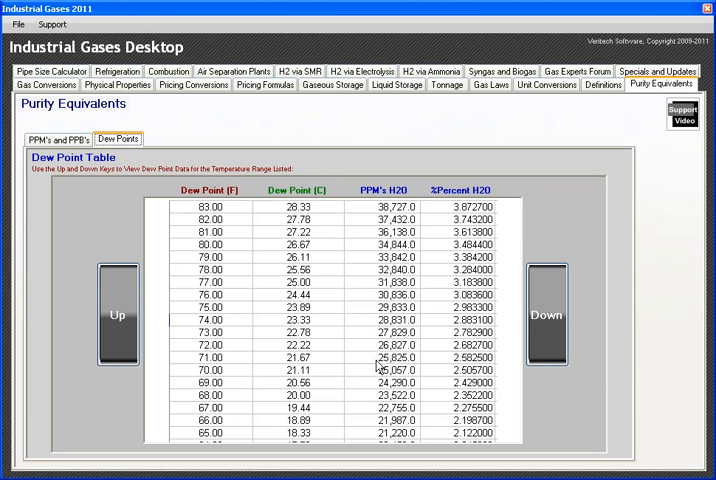
- Scroll the dew point table down to its coldest entry, -130.00 °F at 0.1 ppm
{"action": "left_click", "coordinate": [555, 313]}
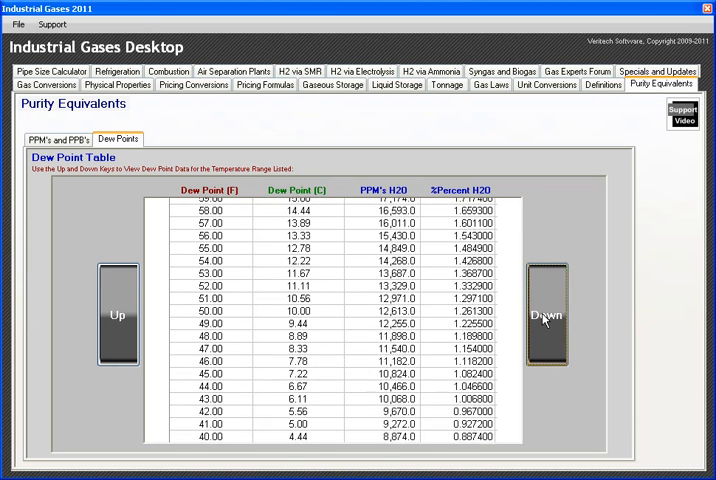
{"action": "left_click", "coordinate": [546, 320]}
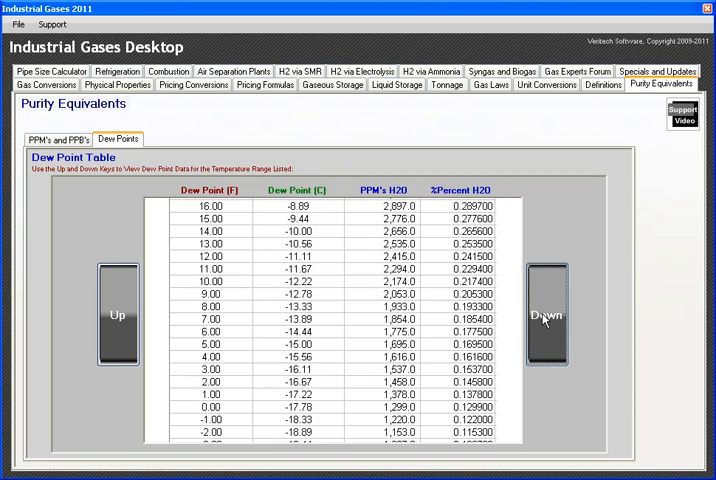
{"action": "left_click", "coordinate": [550, 315]}
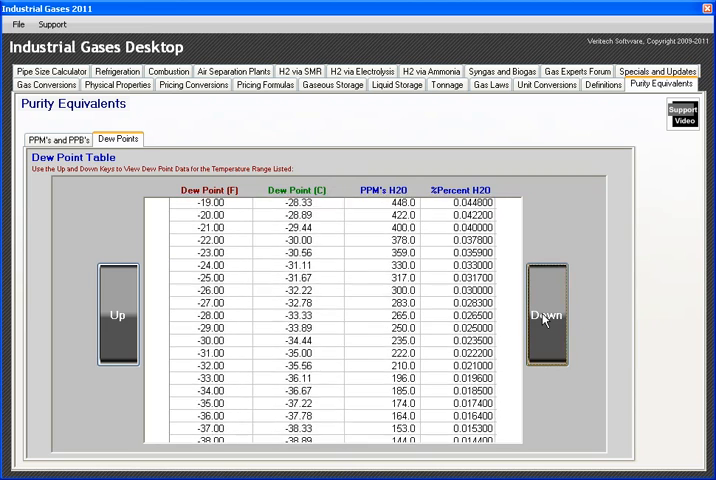
{"action": "left_click", "coordinate": [560, 318]}
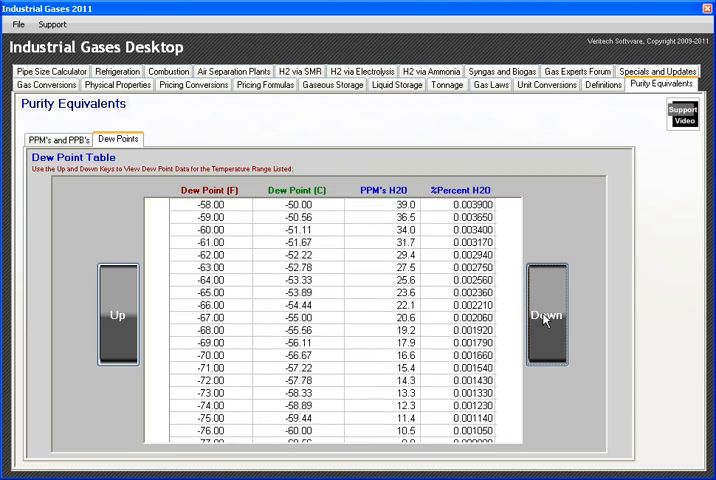
{"action": "left_click", "coordinate": [549, 315]}
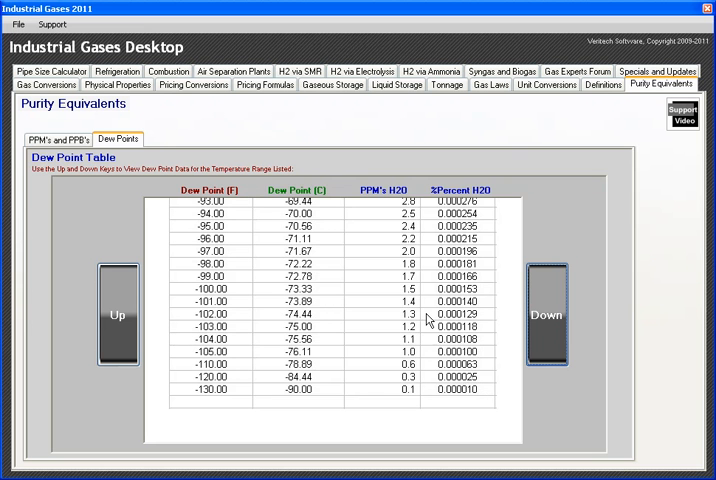
- Return to the PPM's and PPB's sub-tab showing 2 ppm at 99.999800000 % purity
{"action": "left_click", "coordinate": [58, 139]}
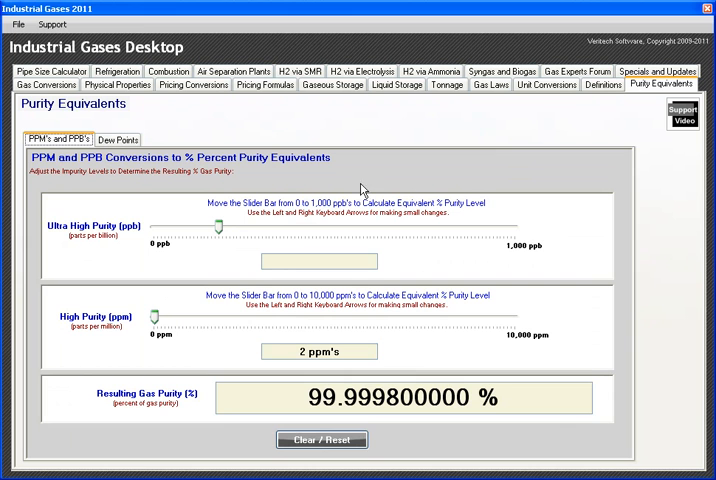
{"action": "mouse_move", "coordinate": [417, 441]}
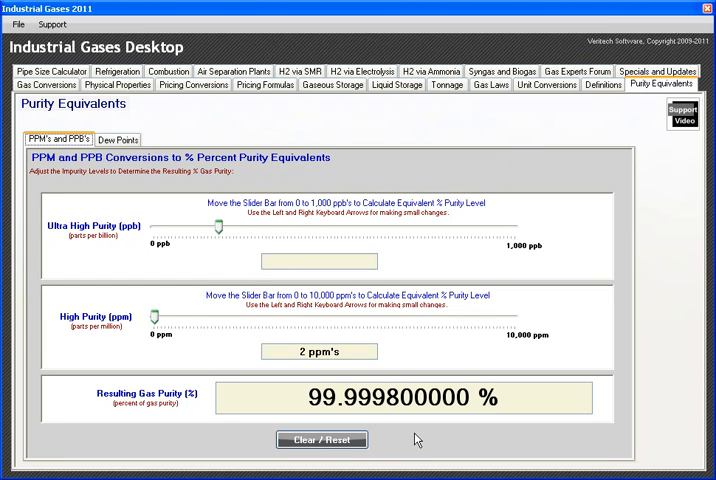
{"action": "mouse_move", "coordinate": [406, 446]}
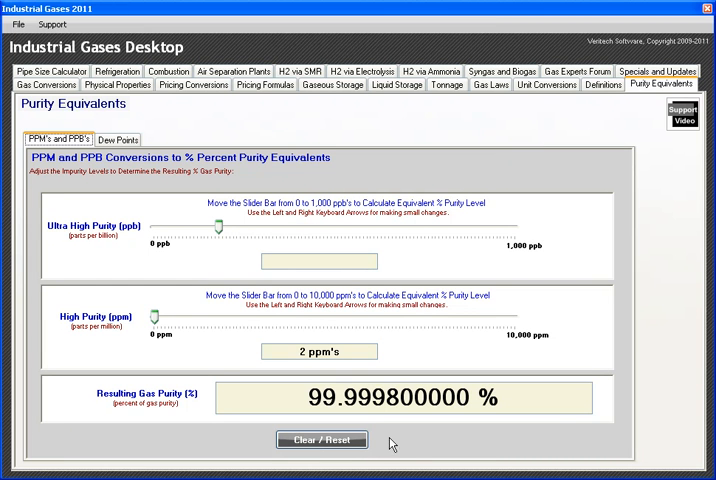